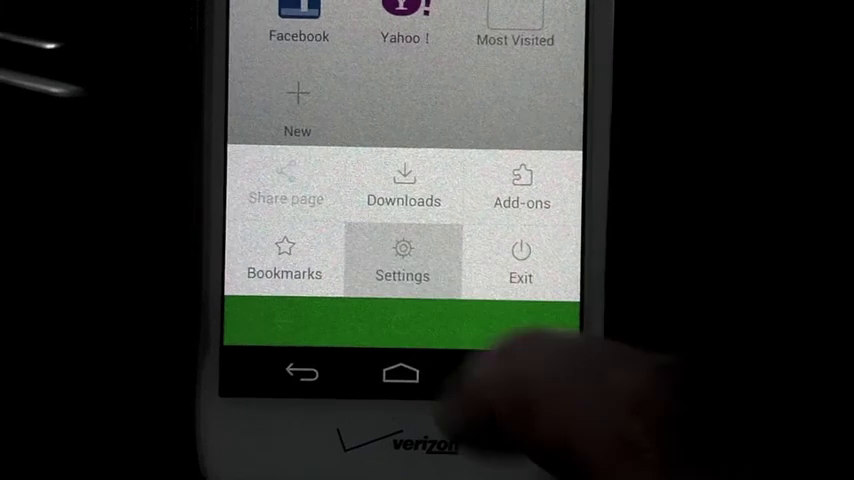
# Reach the Flash Player setting under Web Content and confirm Always On is chosen.
pyautogui.click(402, 260)
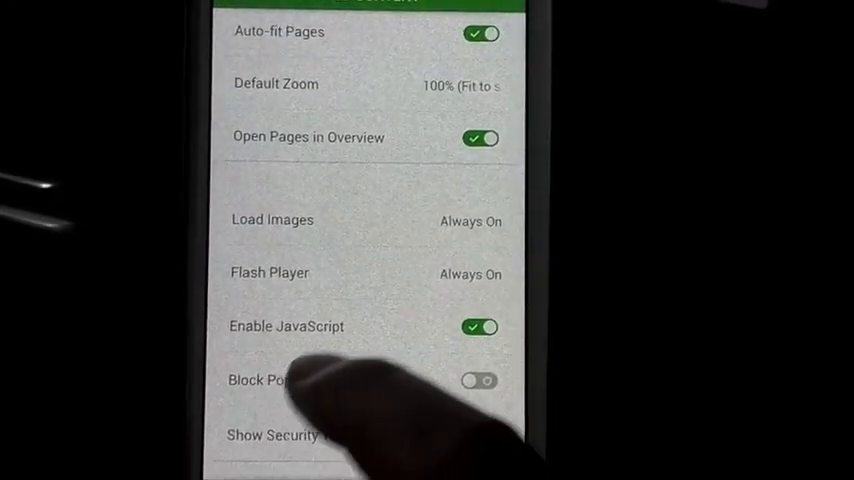
pyautogui.click(270, 273)
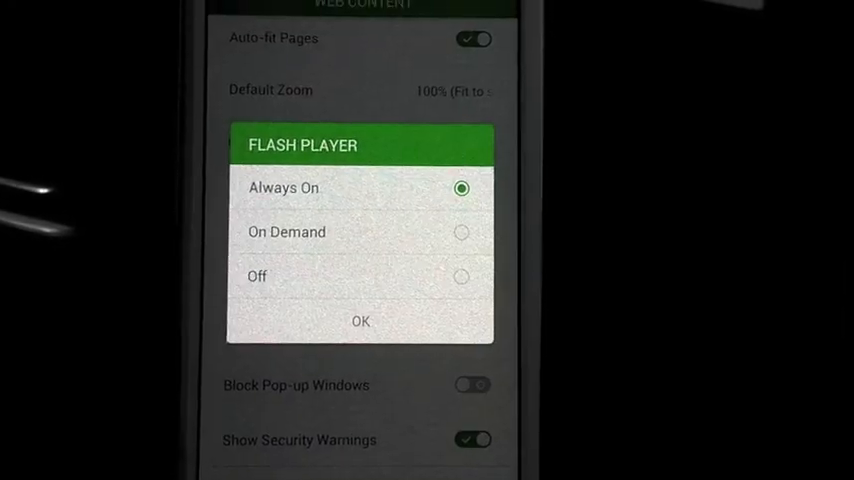